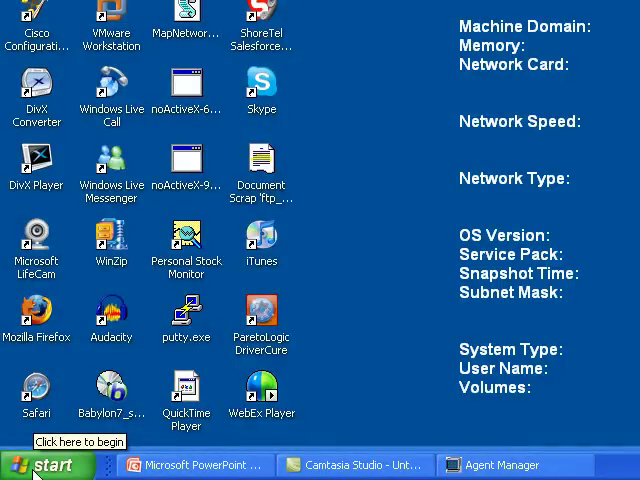
# - Bring the empty Agent Manager window to the front from the Windows XP taskbar
pyautogui.click(38, 464)
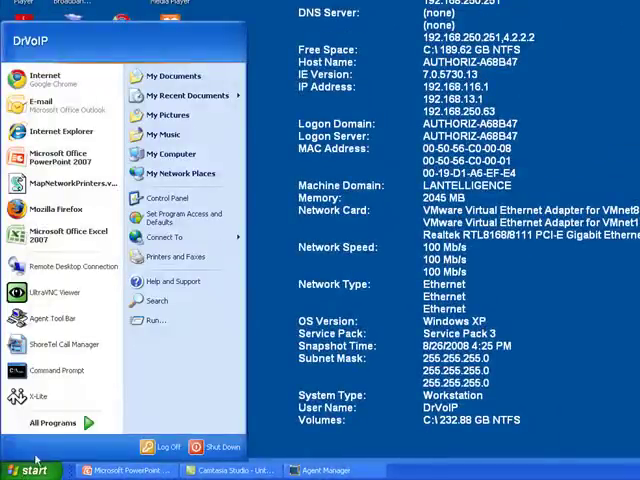
pyautogui.click(52, 422)
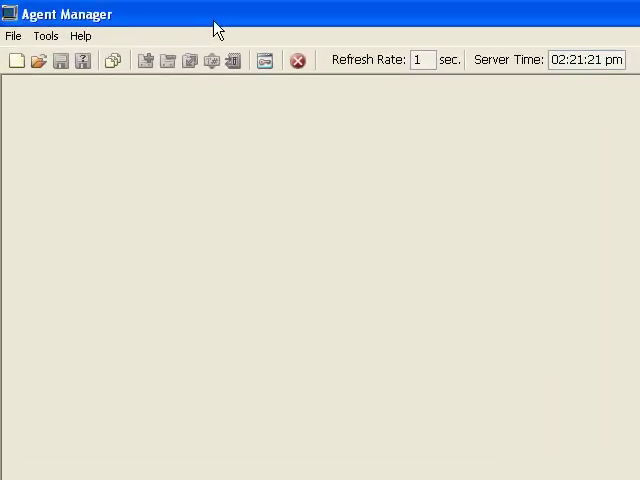
# - Show the File menu with its New, Open, Workspace and Logout commands
pyautogui.click(12, 36)
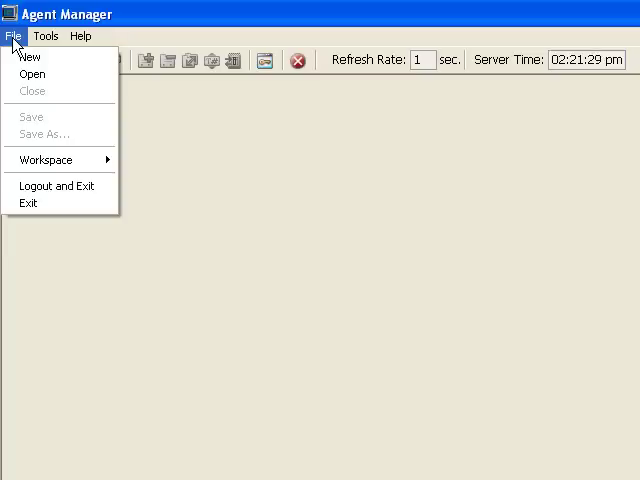
pyautogui.moveTo(30, 56)
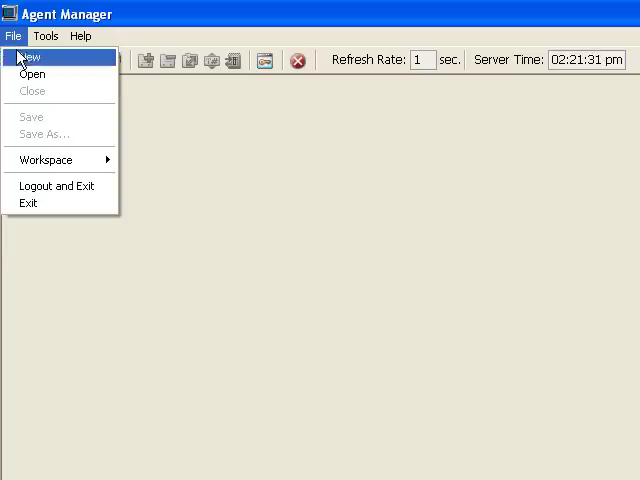
pyautogui.moveTo(32, 72)
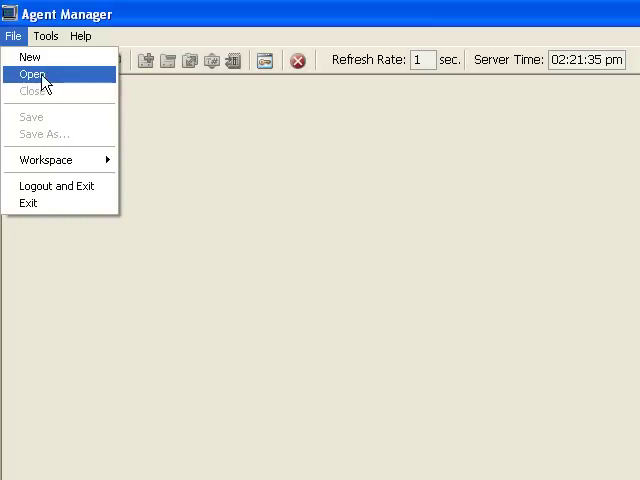
pyautogui.moveTo(32, 56)
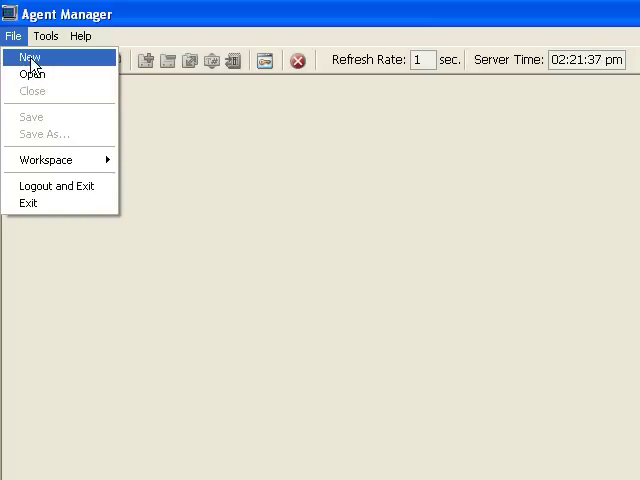
# - Start a new report, filter templates to Real Time and choose Brief Agents Report
pyautogui.click(28, 56)
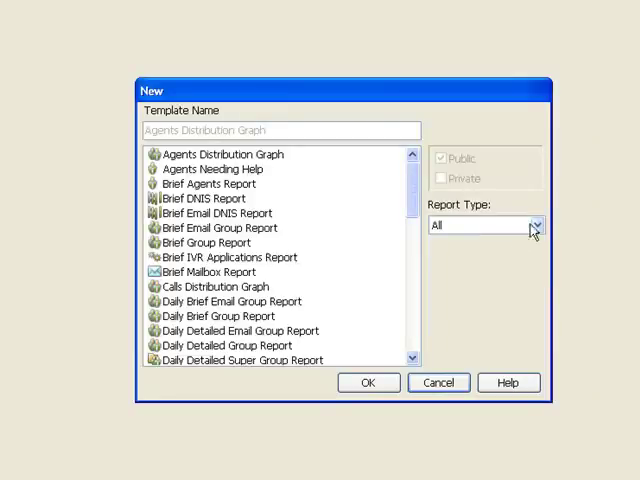
pyautogui.click(538, 224)
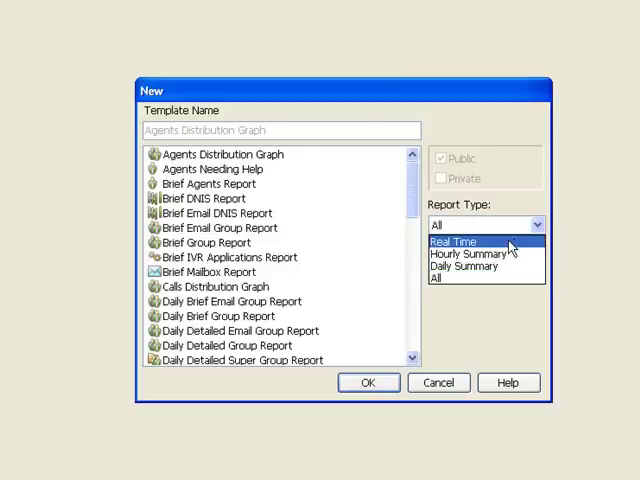
pyautogui.click(452, 240)
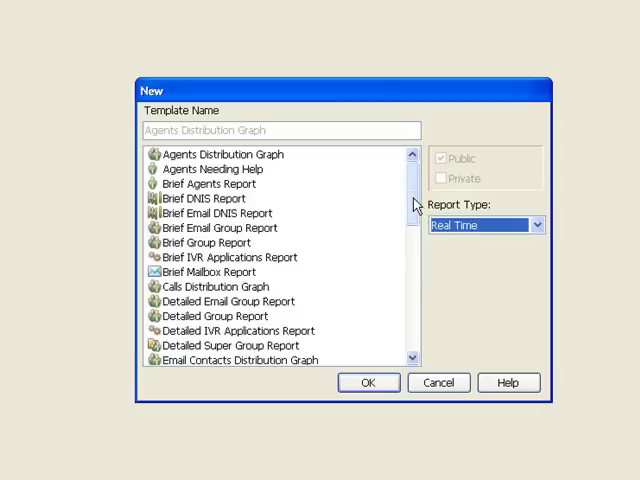
pyautogui.click(204, 184)
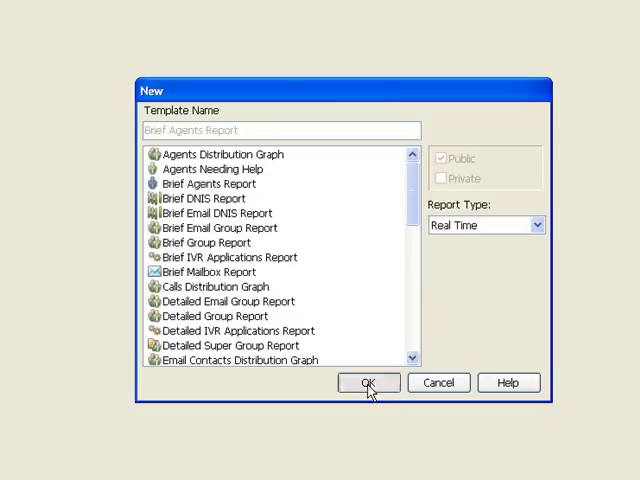
# - Create the Brief Agents report with all five agents Ben, Brian, Gandalf, Peter and Sean
pyautogui.click(368, 384)
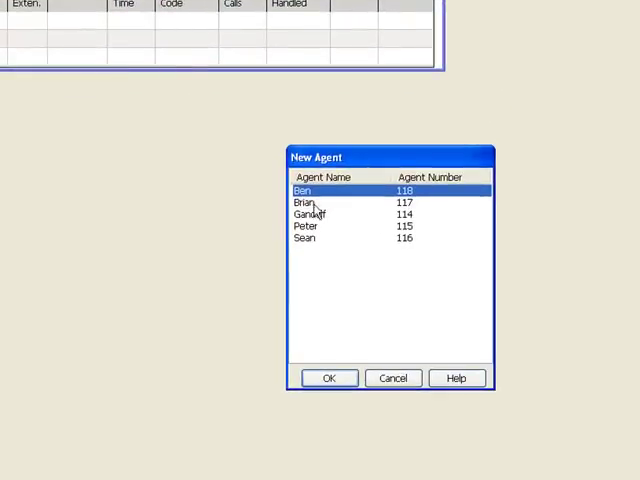
pyautogui.moveTo(320, 218)
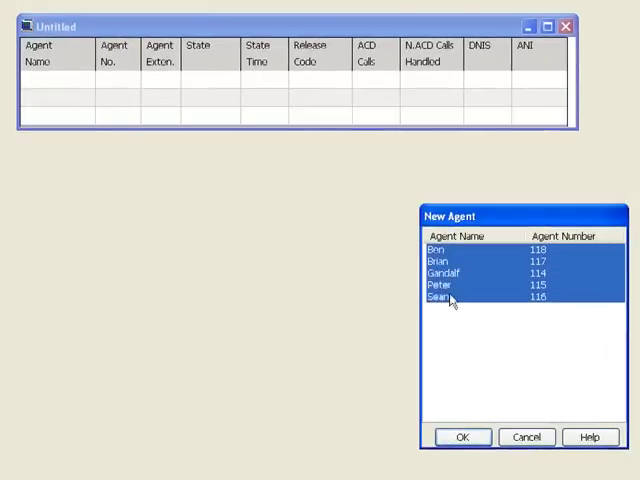
pyautogui.click(460, 436)
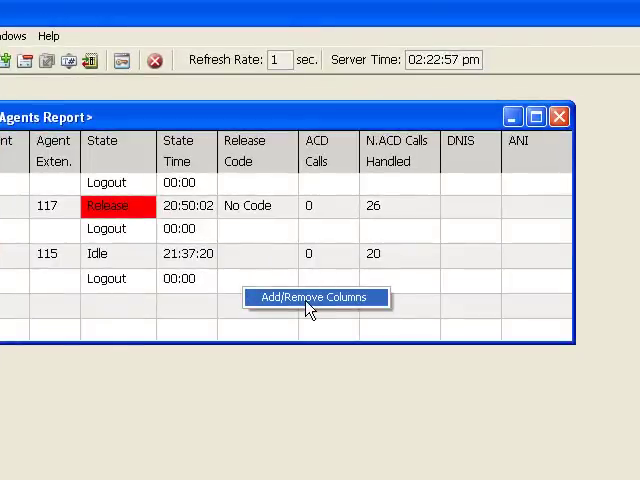
# - Add the Current ACD Group column to the Brief Agents report's visible columns
pyautogui.click(314, 296)
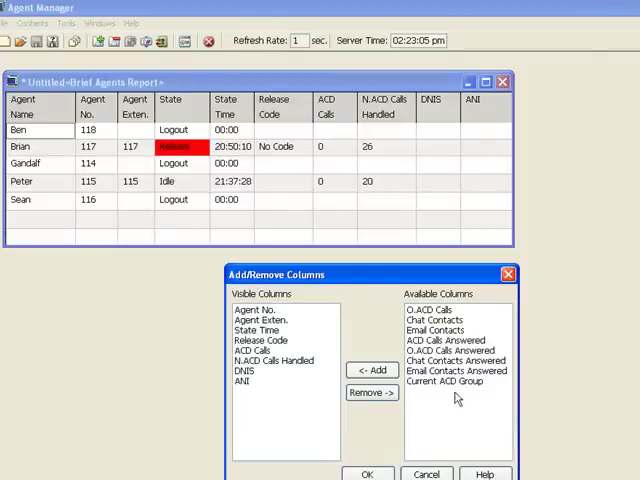
pyautogui.click(450, 382)
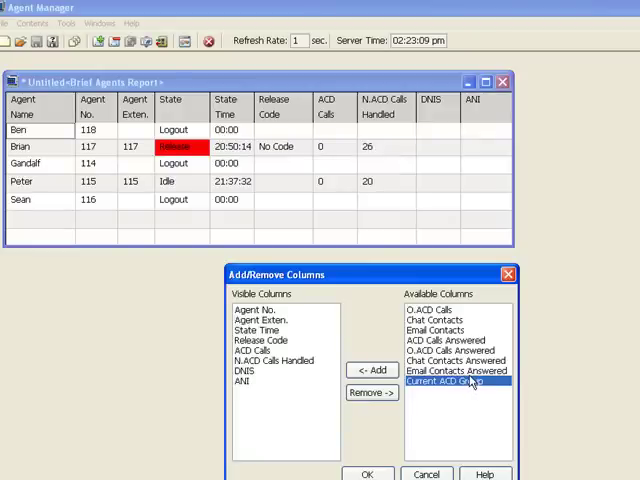
pyautogui.click(372, 370)
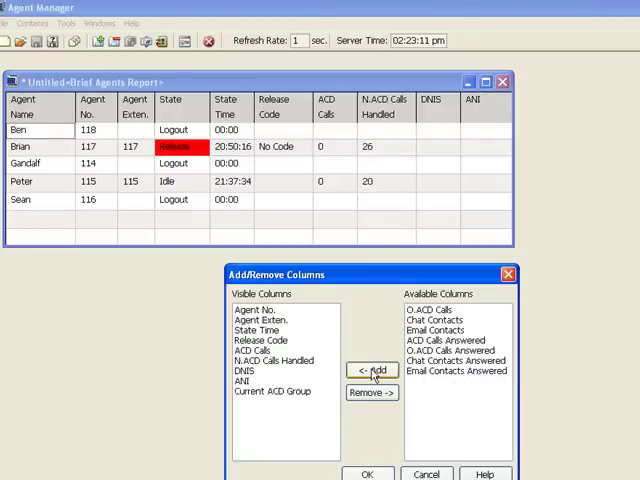
pyautogui.click(368, 472)
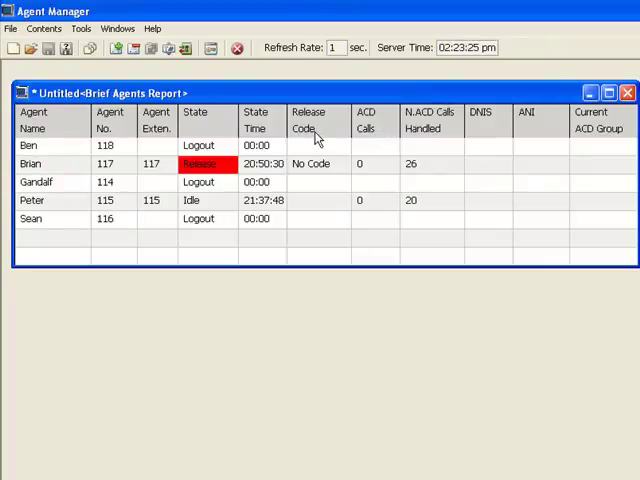
pyautogui.moveTo(196, 132)
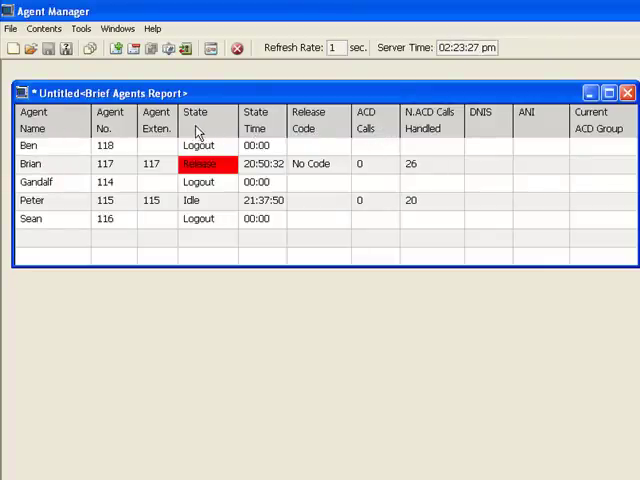
pyautogui.moveTo(110, 126)
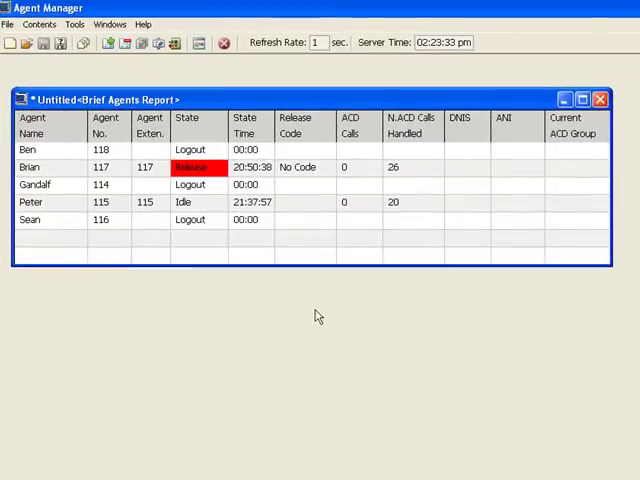
pyautogui.moveTo(316, 344)
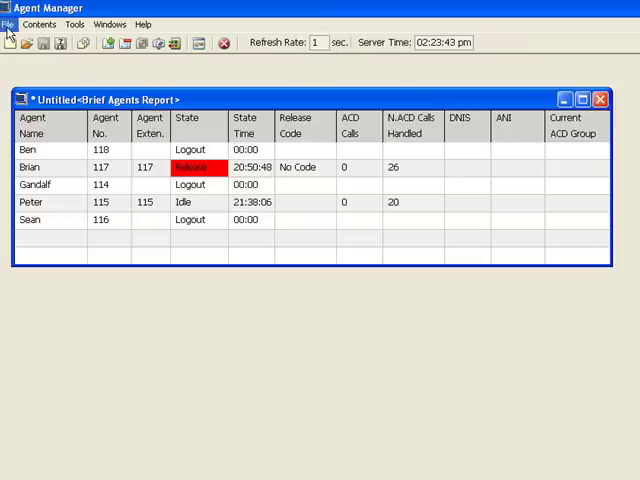
pyautogui.click(8, 24)
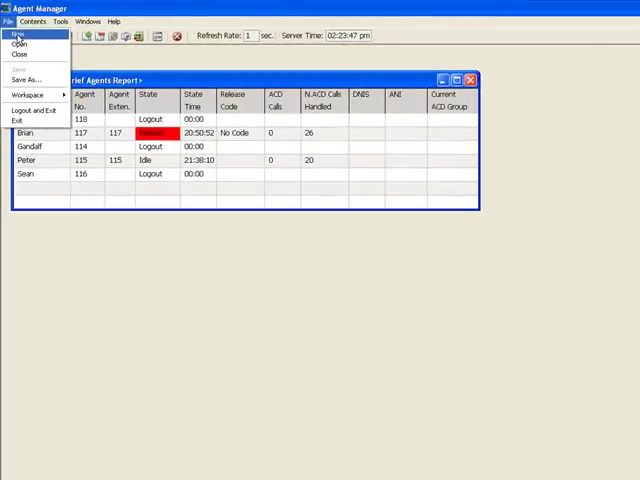
# - Create an Agents Needing Help report beneath the Brief Agents report
pyautogui.click(16, 32)
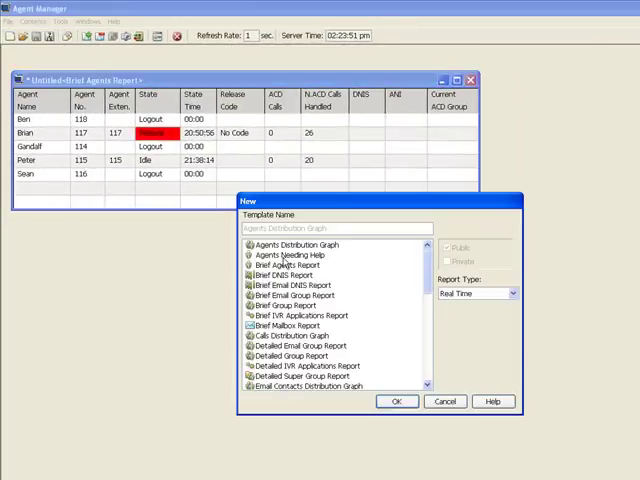
pyautogui.click(292, 256)
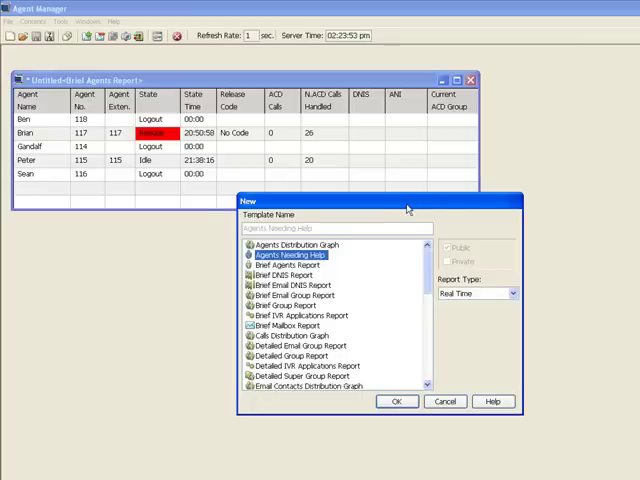
pyautogui.click(444, 400)
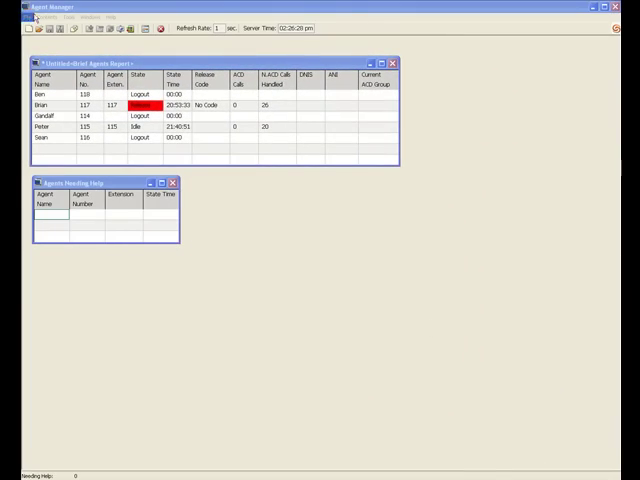
# - Start a Detailed Group Report and reach 1stLevelSupport in the group list
pyautogui.click(10, 24)
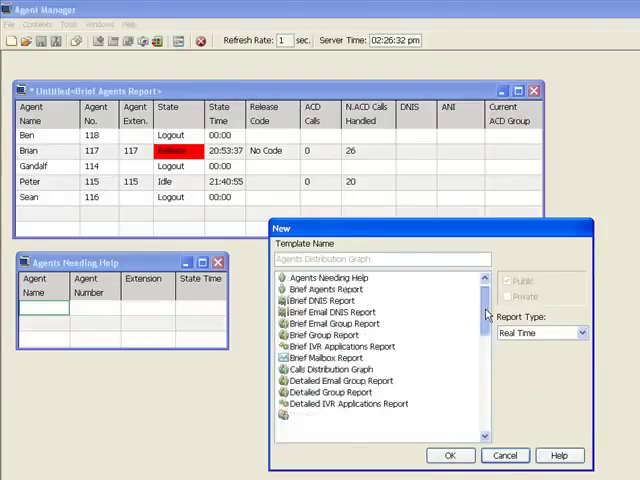
pyautogui.scroll(-3)
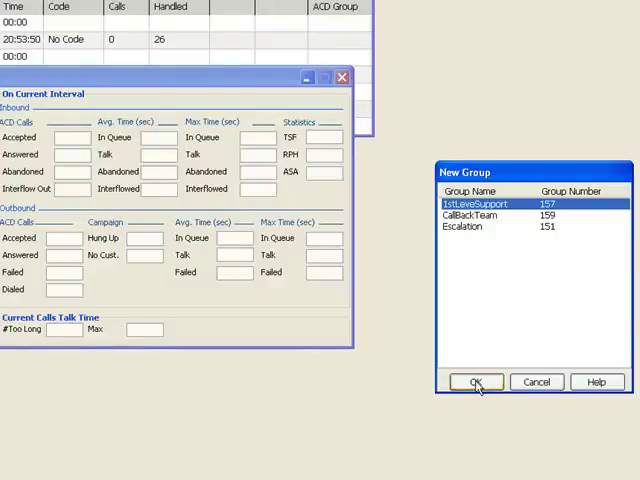
# - Confirm 1stLevelSupport so the Detailed Group Report shows its queue, agent and call statistics
pyautogui.click(476, 382)
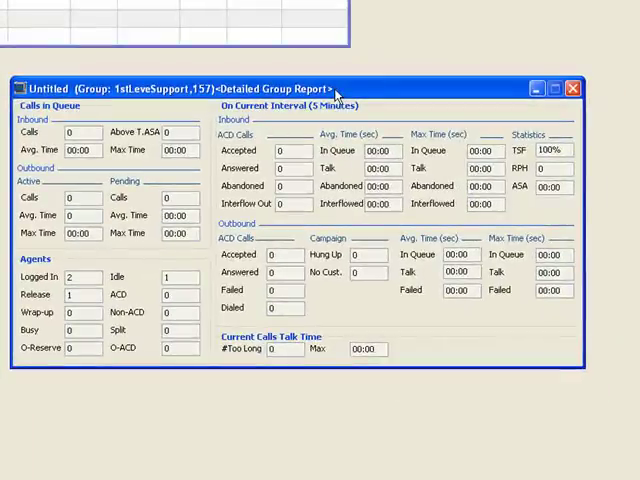
pyautogui.moveTo(278, 234)
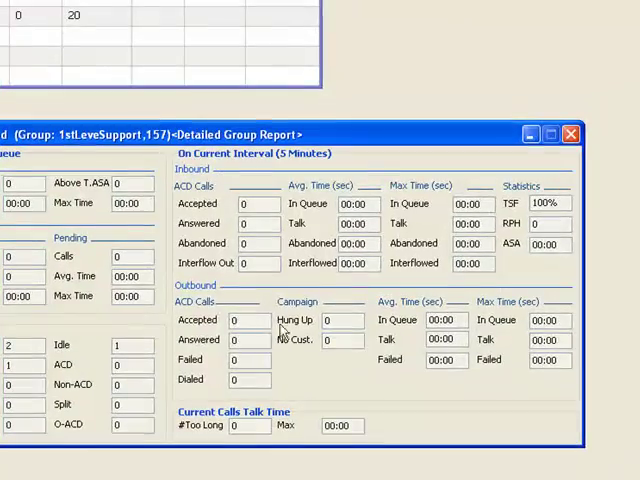
pyautogui.moveTo(208, 176)
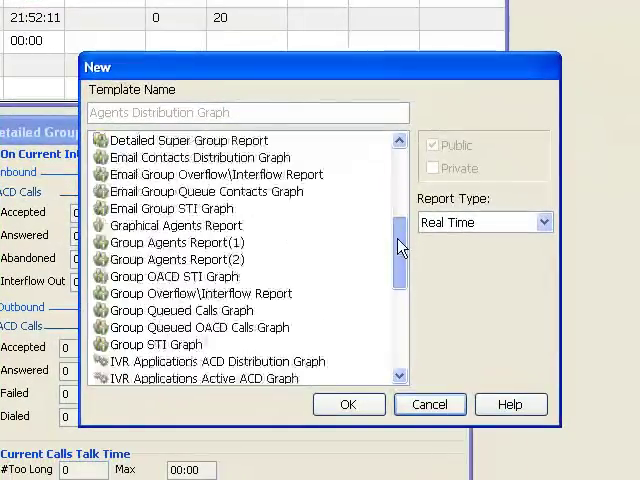
# - Create an Agents Distribution Graph pie chart for the 1stLevelSupport group
pyautogui.moveTo(400, 244); pyautogui.dragTo(400, 350)
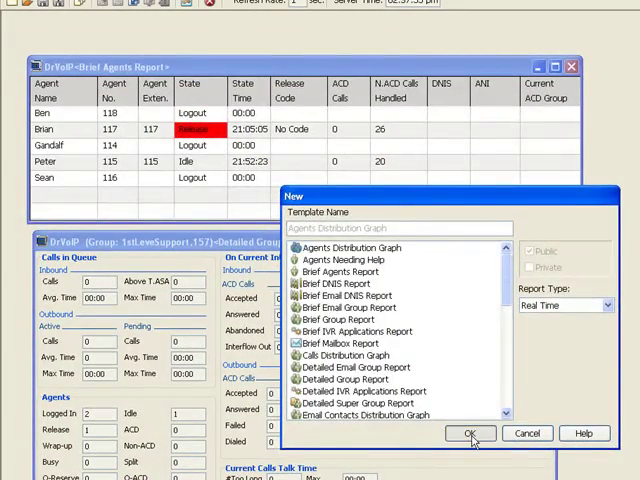
pyautogui.click(472, 432)
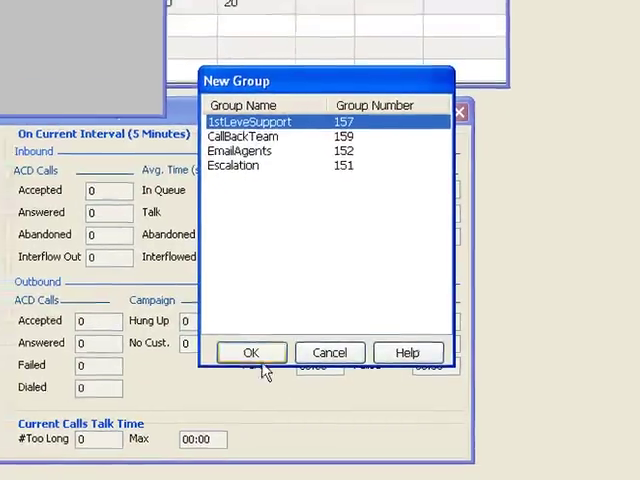
pyautogui.click(252, 352)
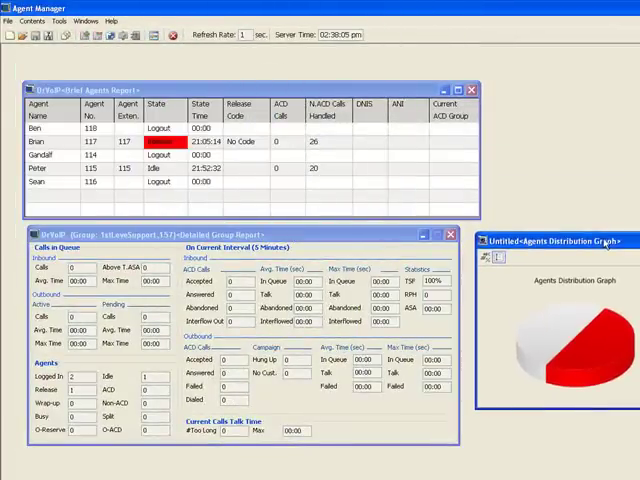
# - Create a second Agents Distribution Graph for another group in the workspace
pyautogui.click(12, 20)
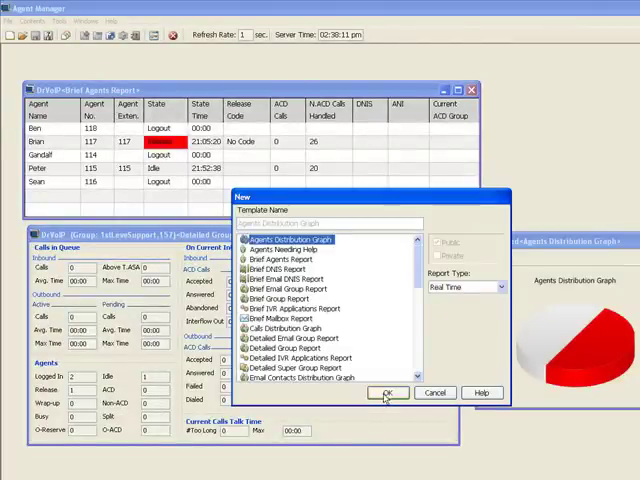
pyautogui.click(388, 392)
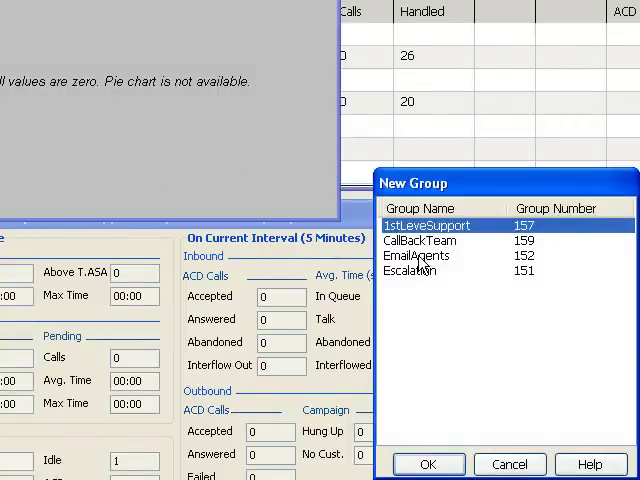
pyautogui.click(428, 464)
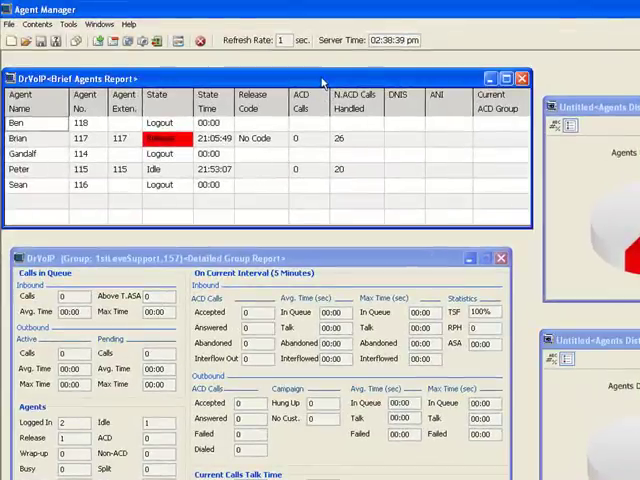
# - Save the whole workspace via Save As as a Public report named DrVoIP
pyautogui.click(8, 24)
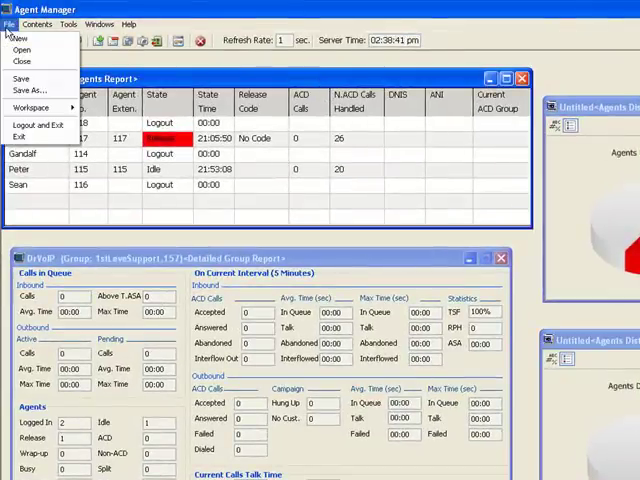
pyautogui.click(32, 88)
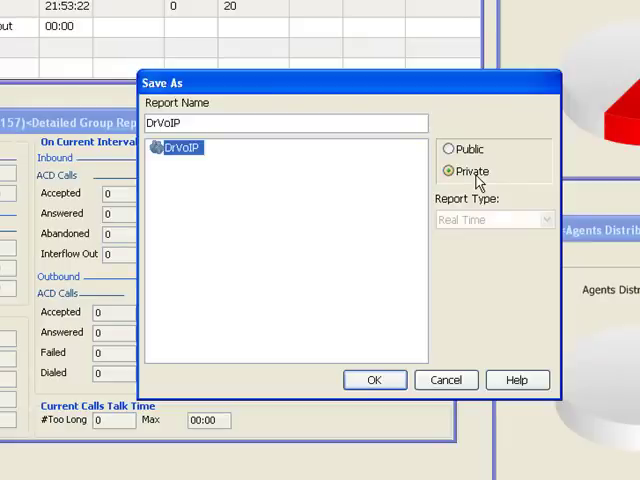
pyautogui.click(452, 148)
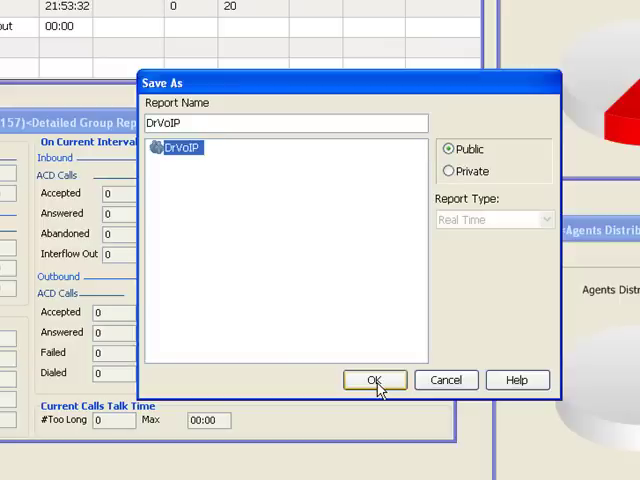
pyautogui.click(374, 380)
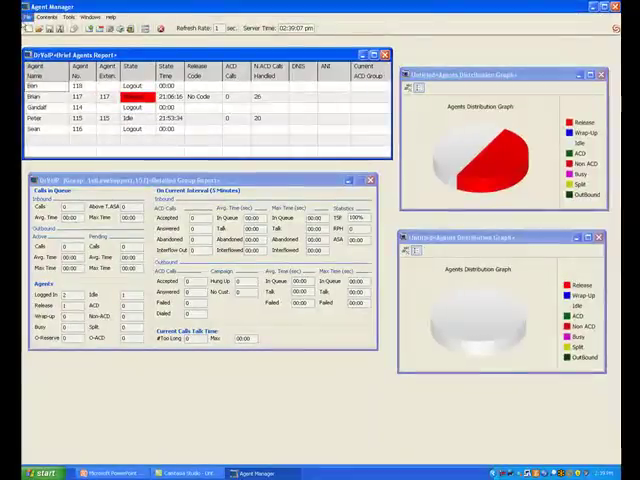
pyautogui.click(12, 16)
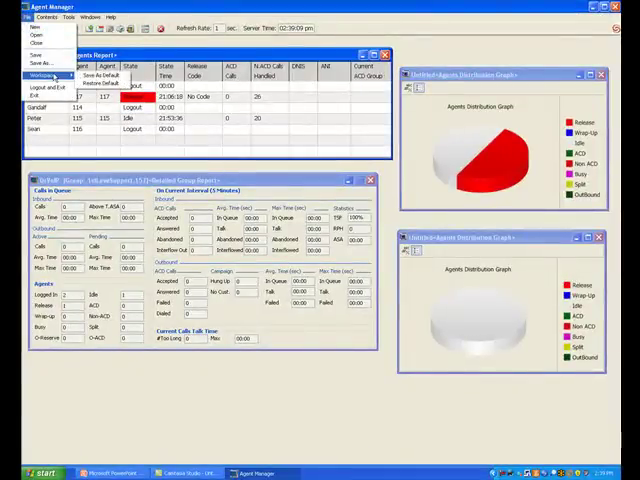